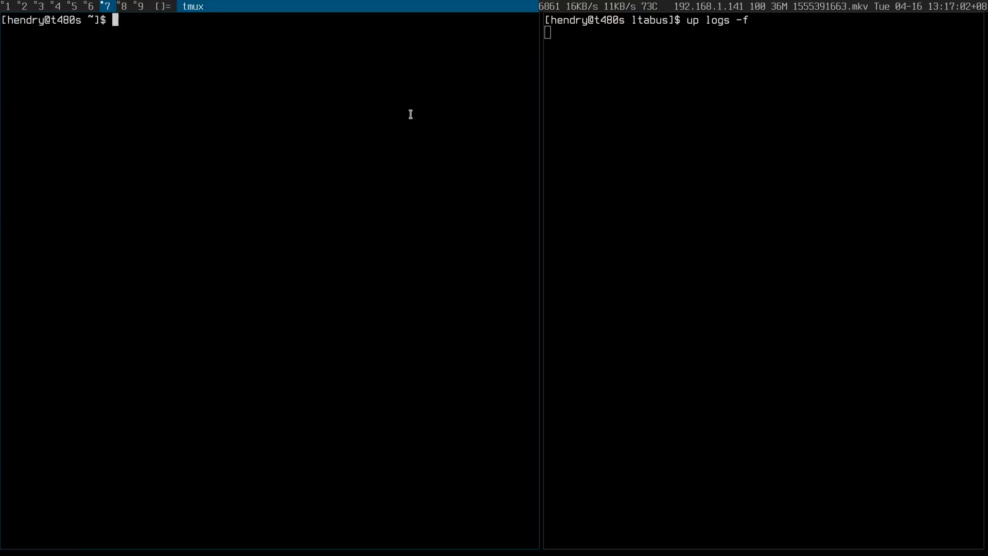
Request the site with curl so a GET / 200 entry appears in the streaming Up logs.
type("curl https:/")
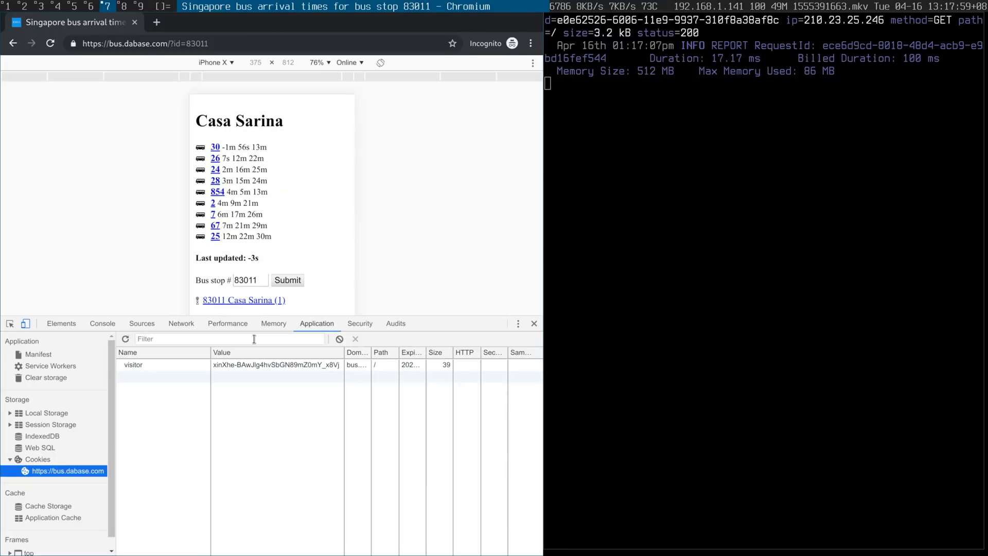
left_click(142, 364)
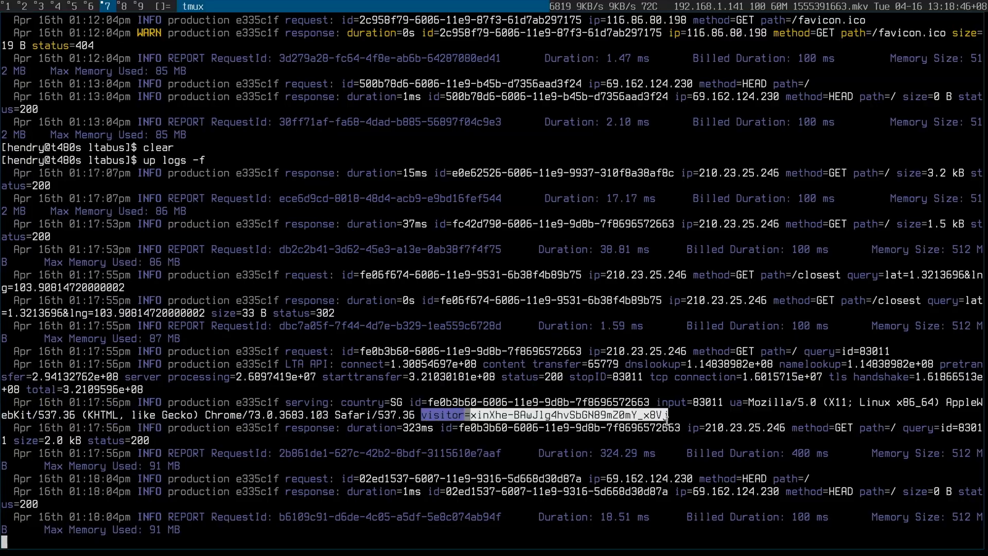
mouse_move(604, 151)
type("up log")
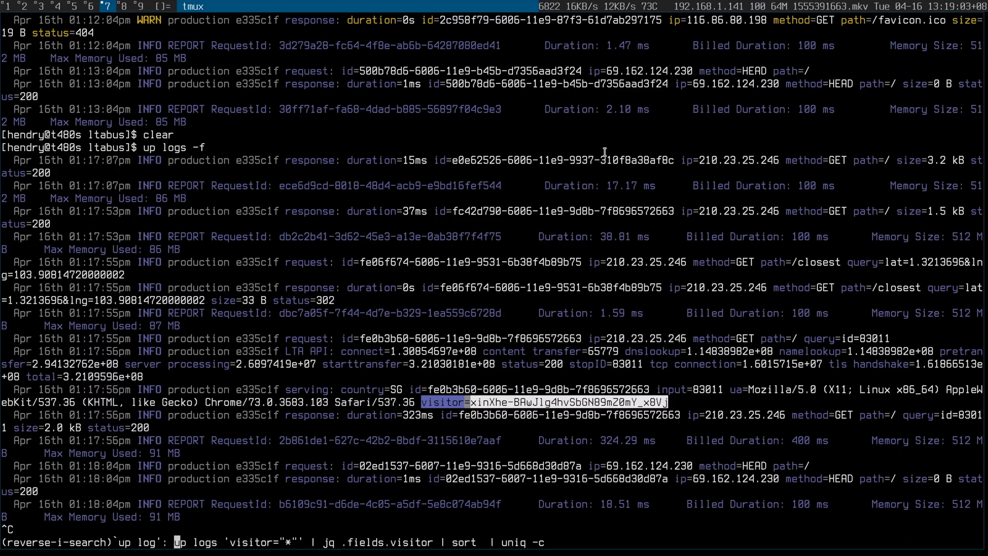
Count requests per visitor ID with up logs | jq | sort | uniq -c, then append | wc -l.
key("Enter")
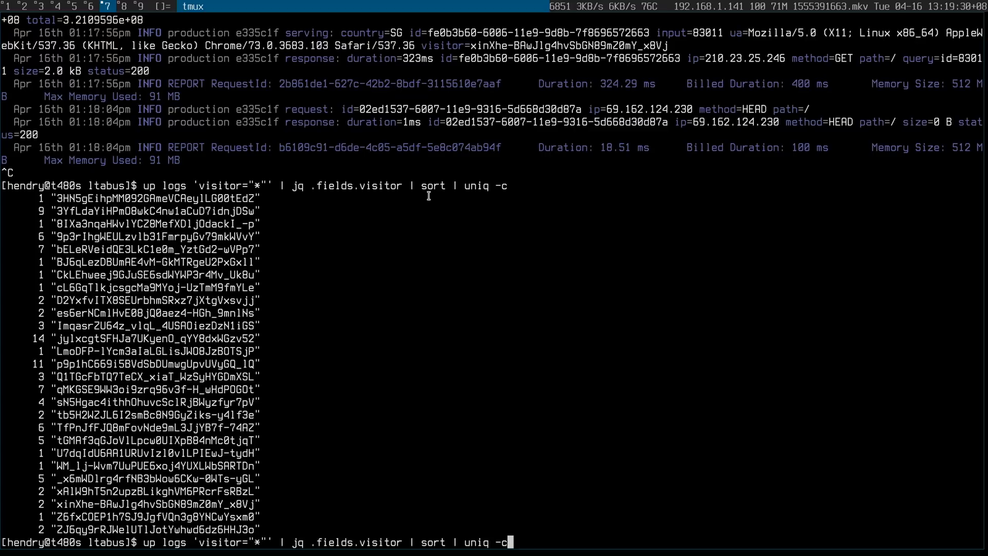
type("| wc -l")
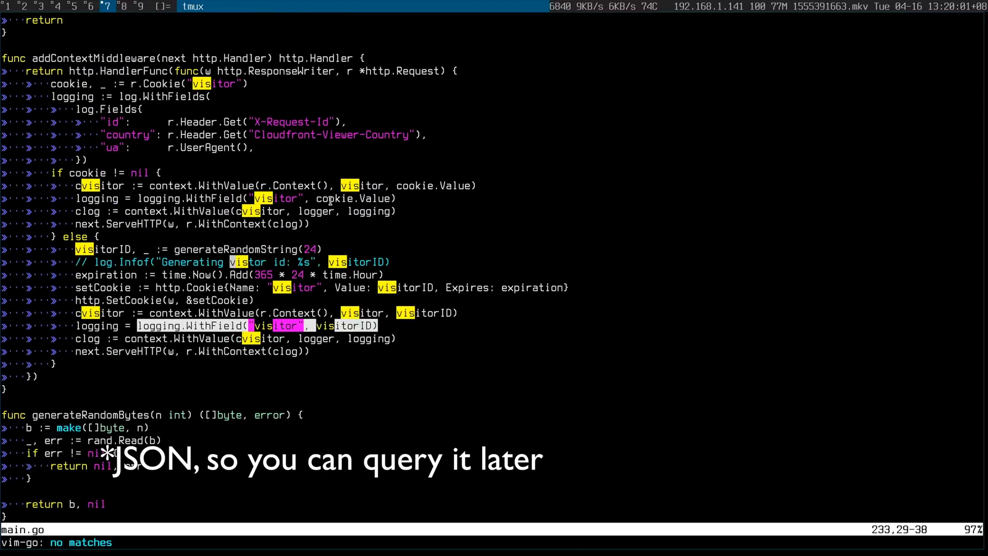
Search main.go for 'withfi' and scroll to the addContextMiddleware WithField call.
type("withfi")
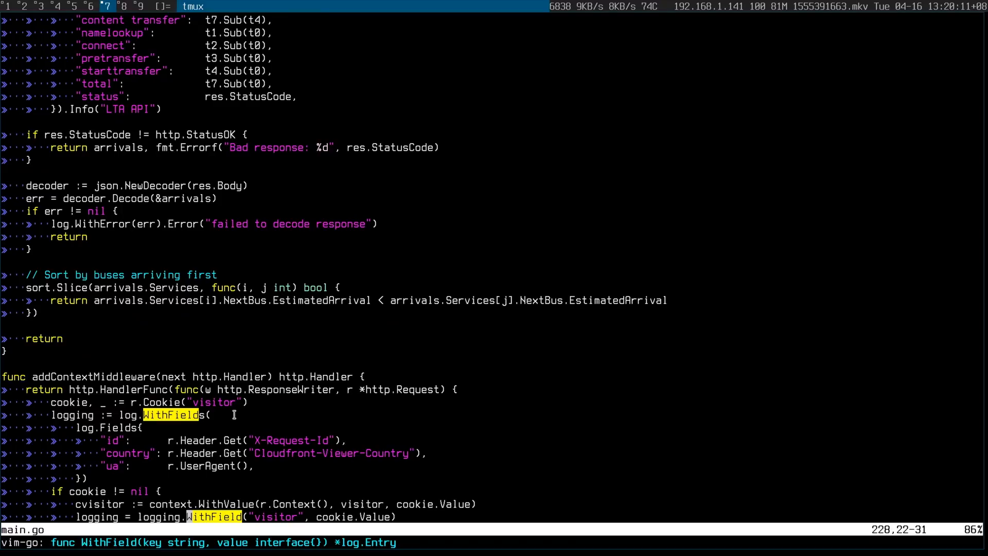
scroll("down", 3)
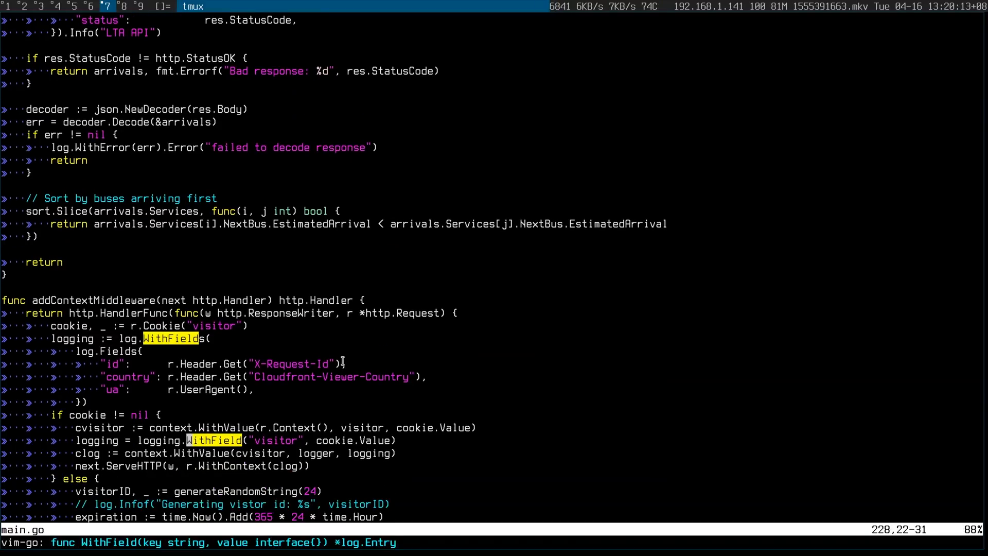